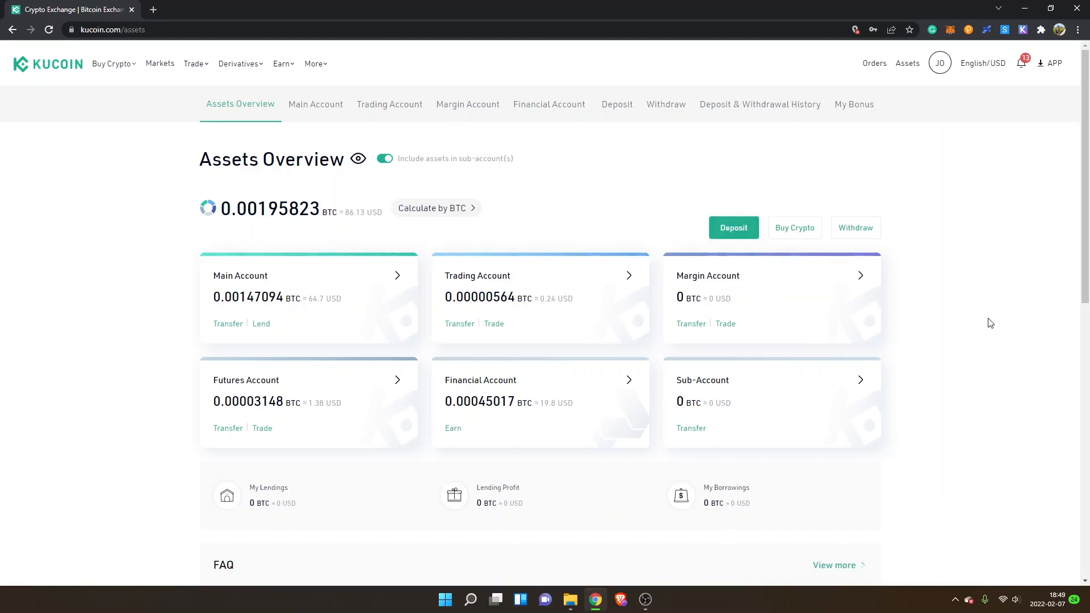
{"action": "mouse_move", "coordinate": [1010, 321]}
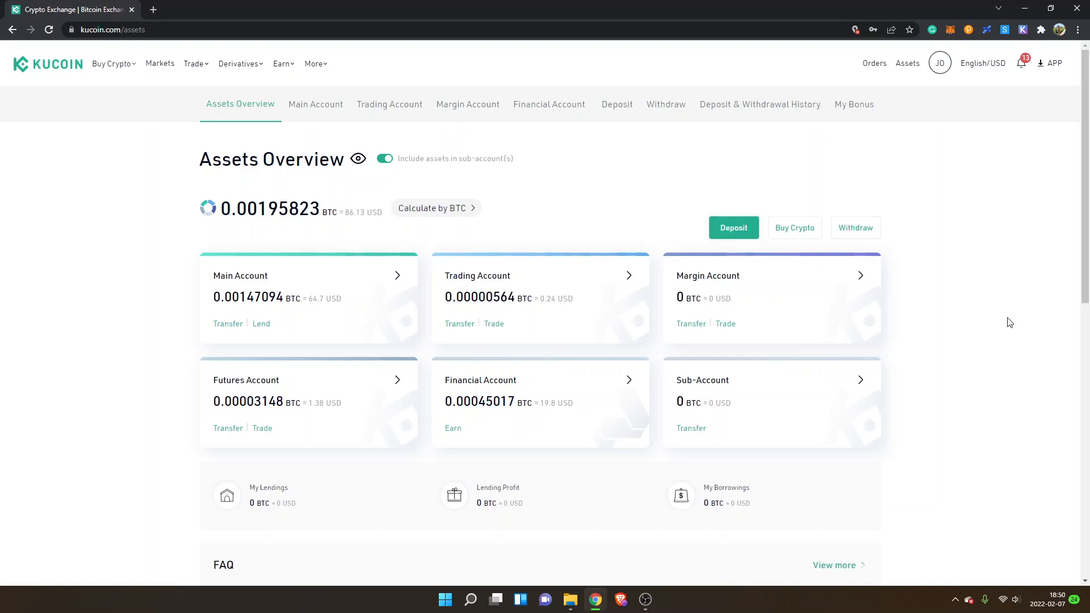
{"action": "mouse_move", "coordinate": [966, 308]}
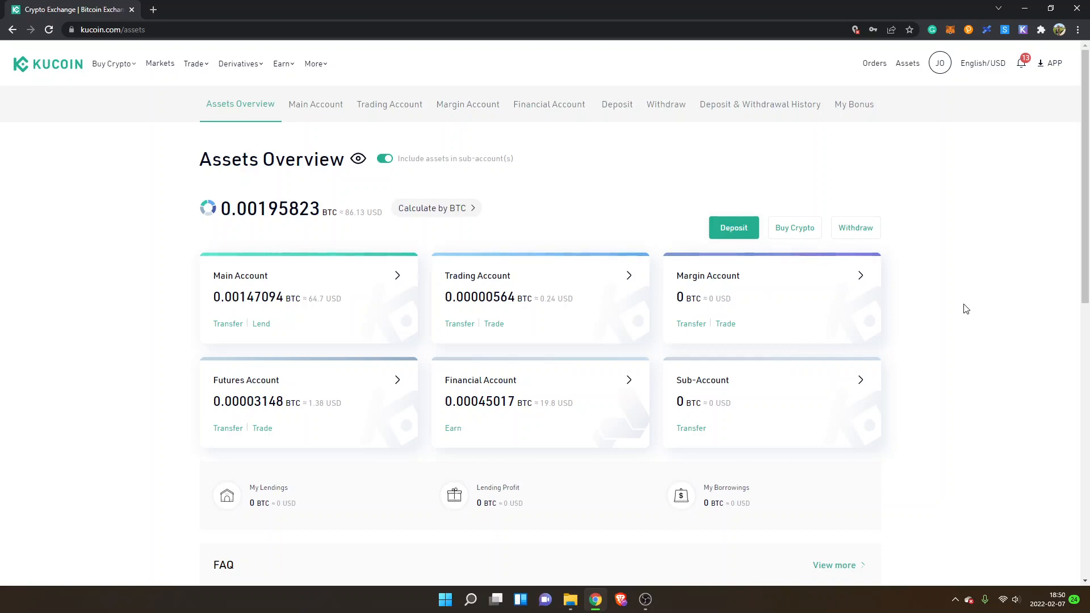
{"action": "mouse_move", "coordinate": [805, 83]}
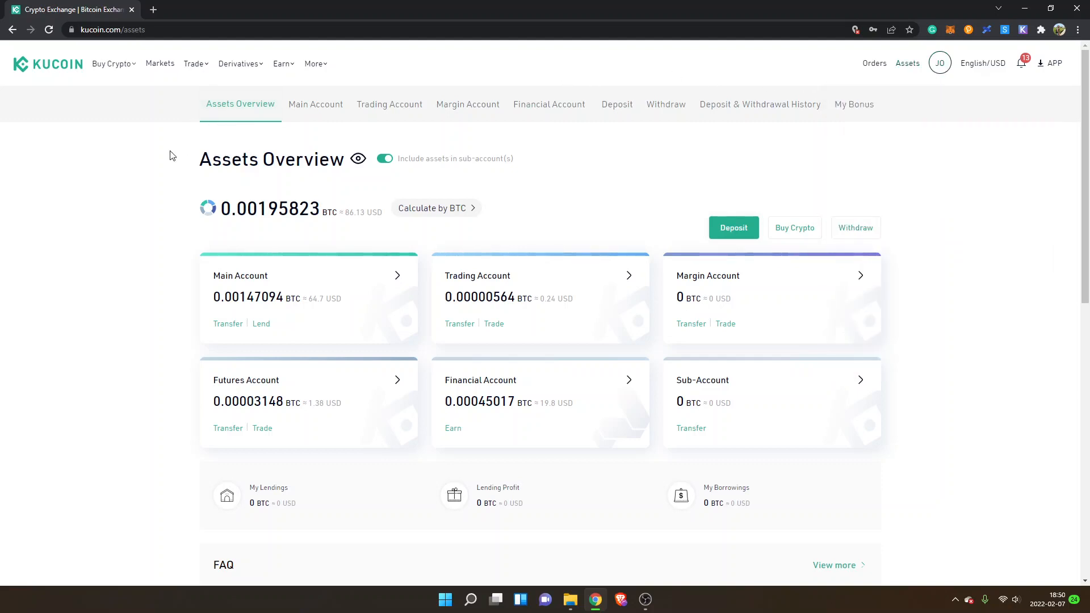
{"action": "mouse_move", "coordinate": [312, 297]}
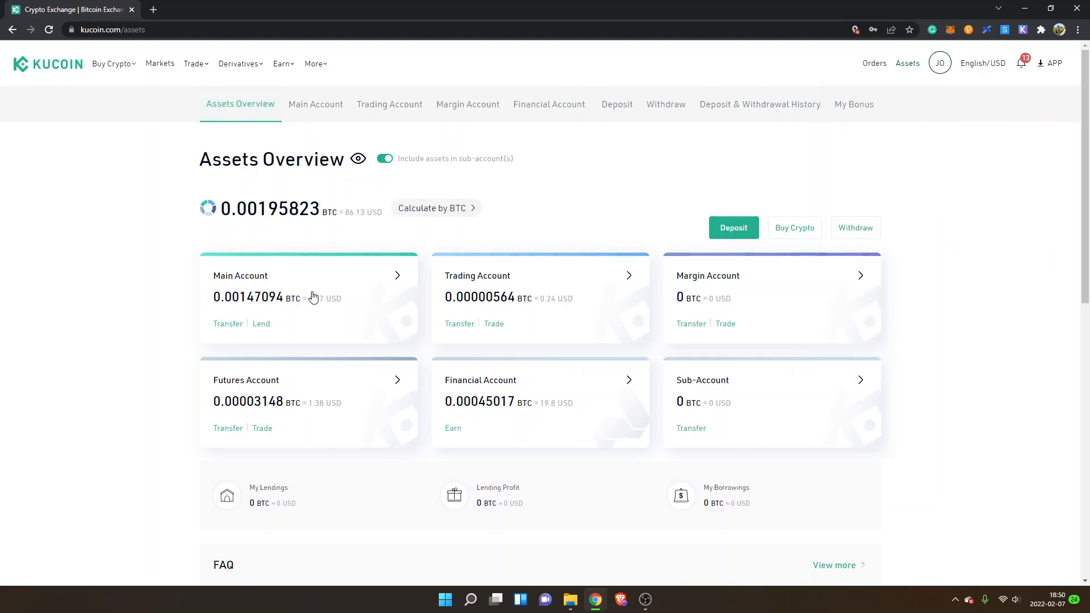
{"action": "mouse_move", "coordinate": [242, 266]}
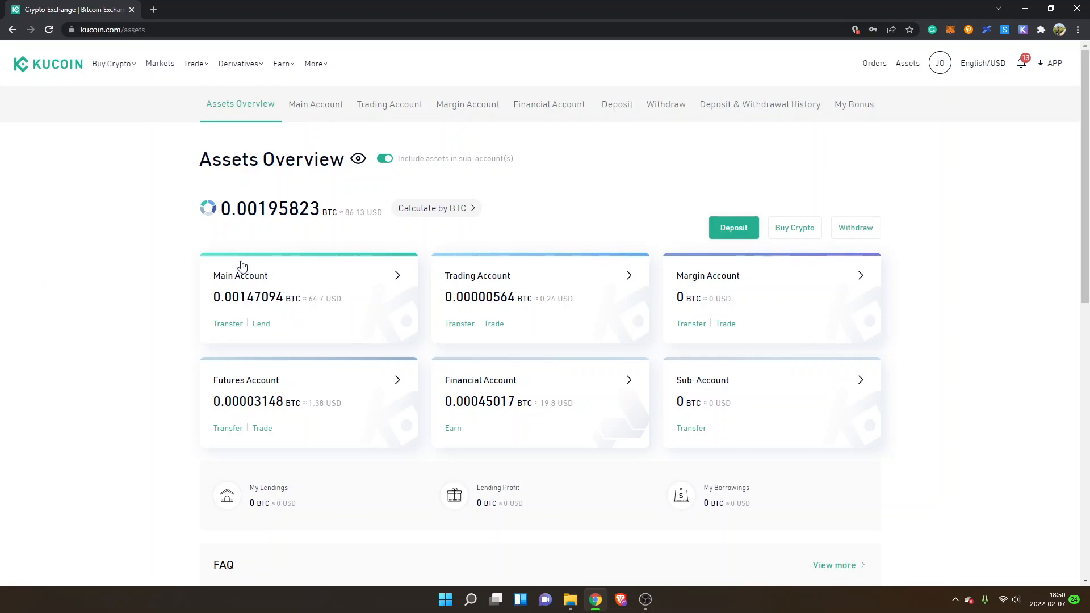
{"action": "mouse_move", "coordinate": [282, 299]}
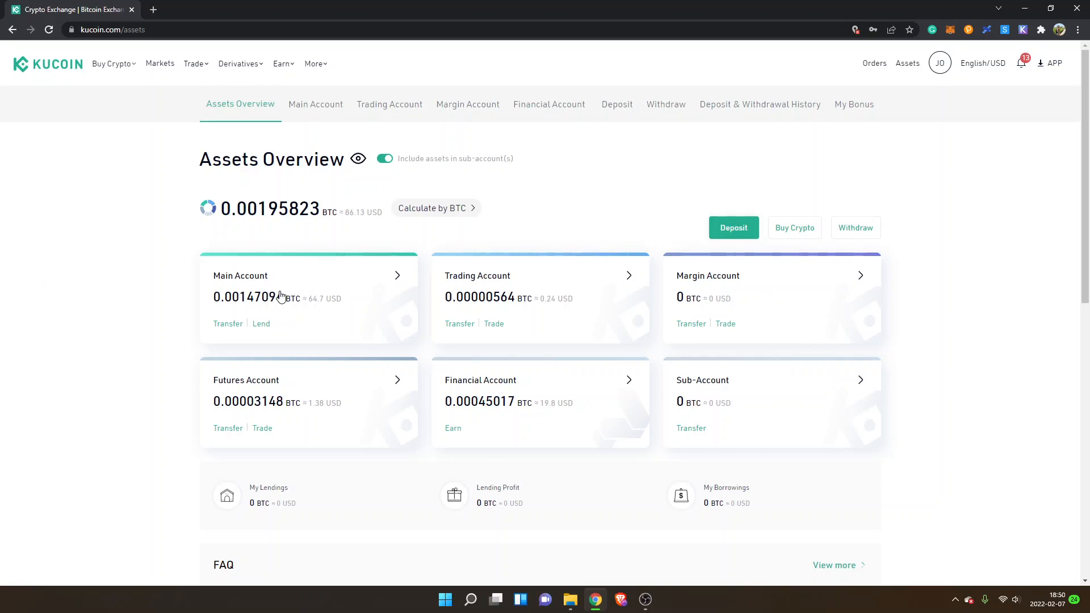
{"action": "mouse_move", "coordinate": [497, 291]}
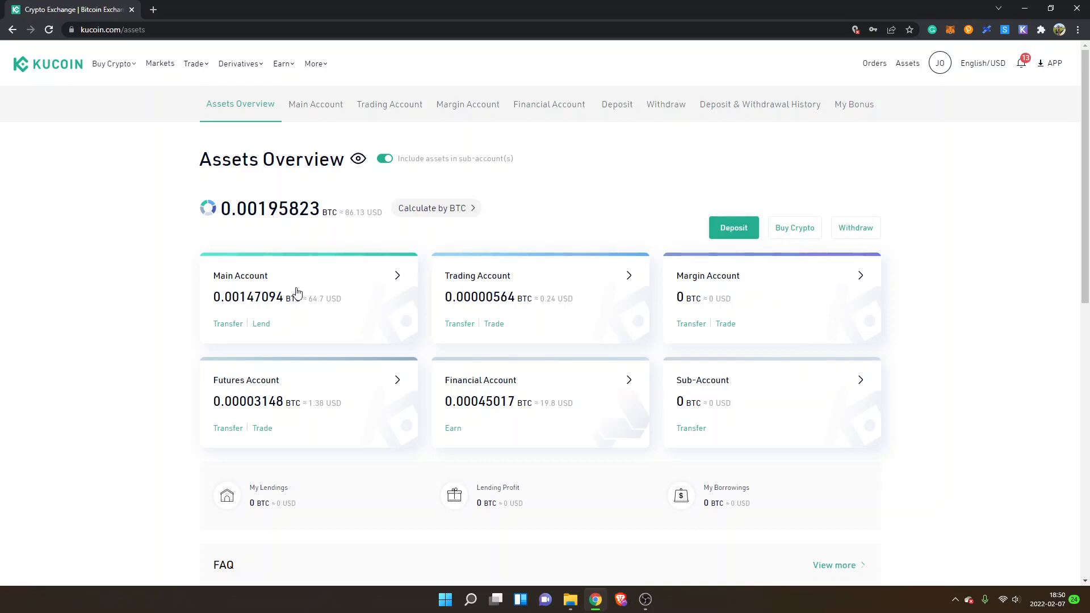
{"action": "mouse_move", "coordinate": [281, 314]}
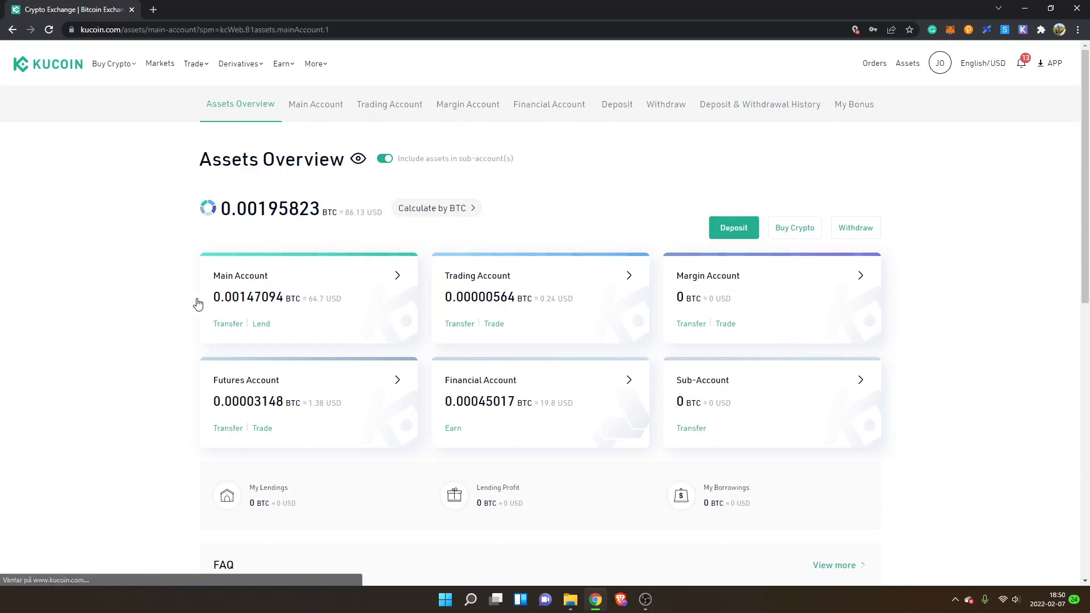
- Transfer 45 USDT from the Main Account to the Trading Account and confirm
{"action": "left_click", "coordinate": [314, 104]}
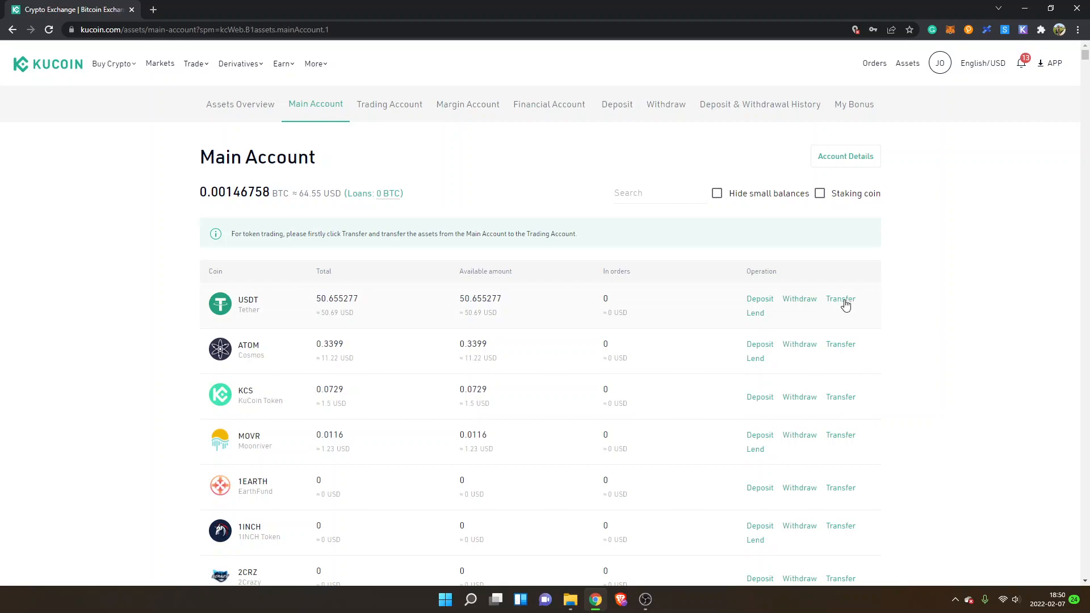
{"action": "left_click", "coordinate": [841, 299]}
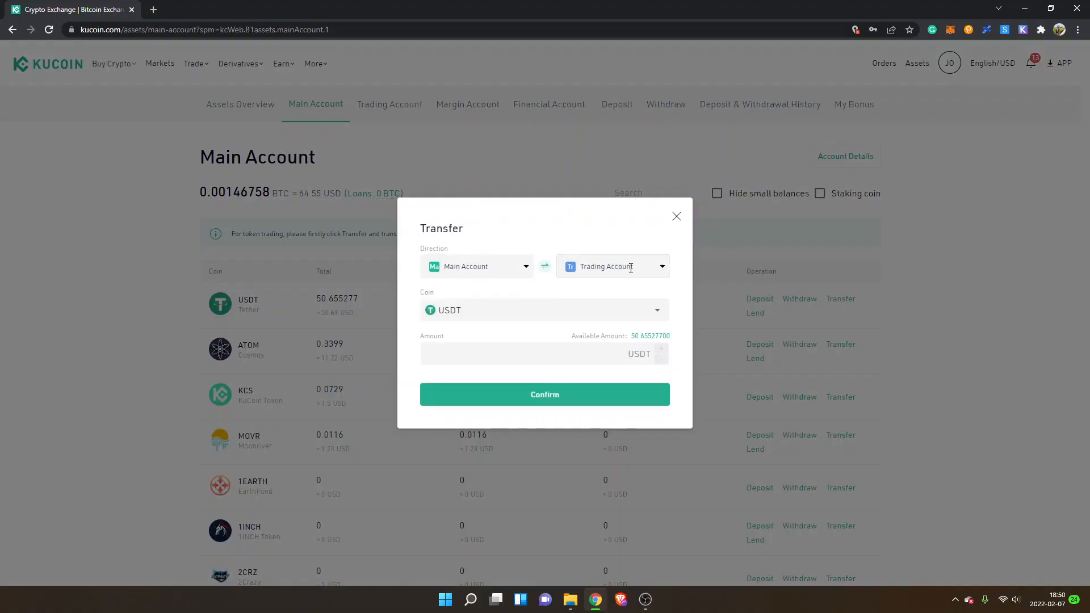
{"action": "left_click", "coordinate": [521, 355]}
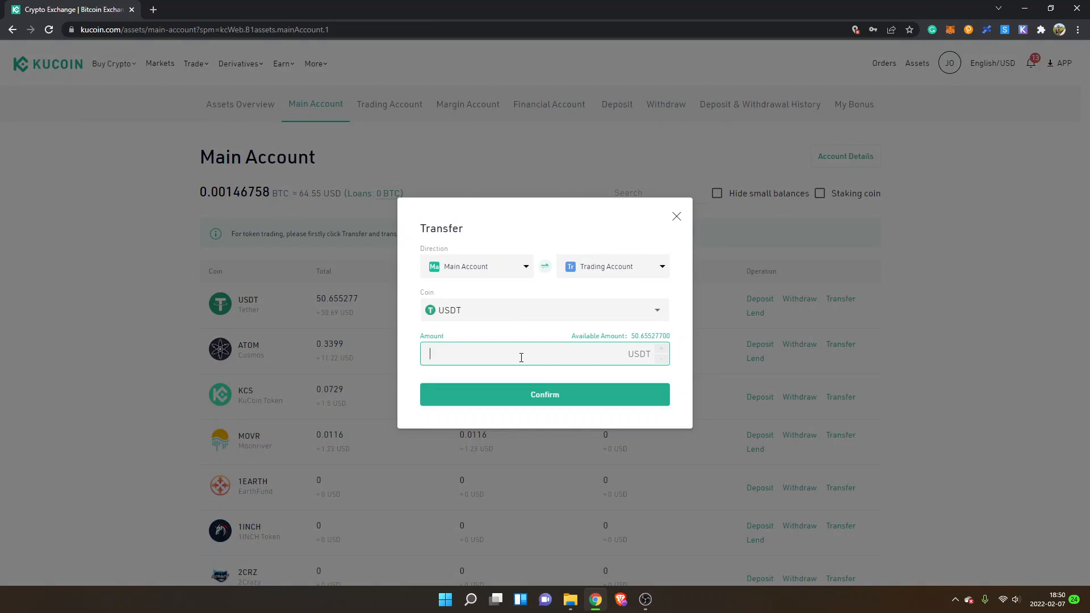
{"action": "type", "text": "45"}
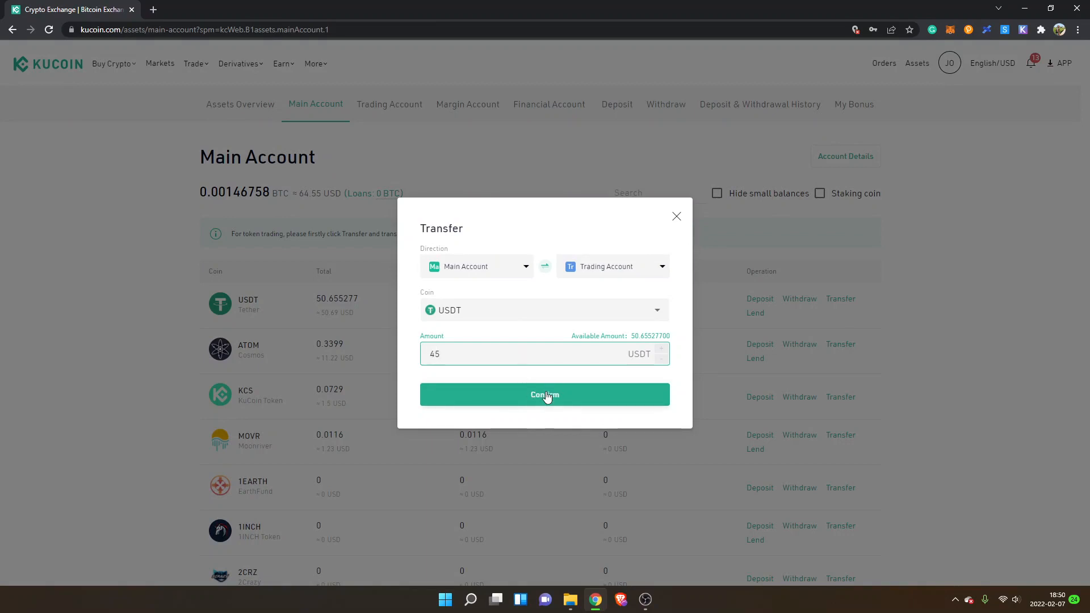
{"action": "left_click", "coordinate": [544, 394]}
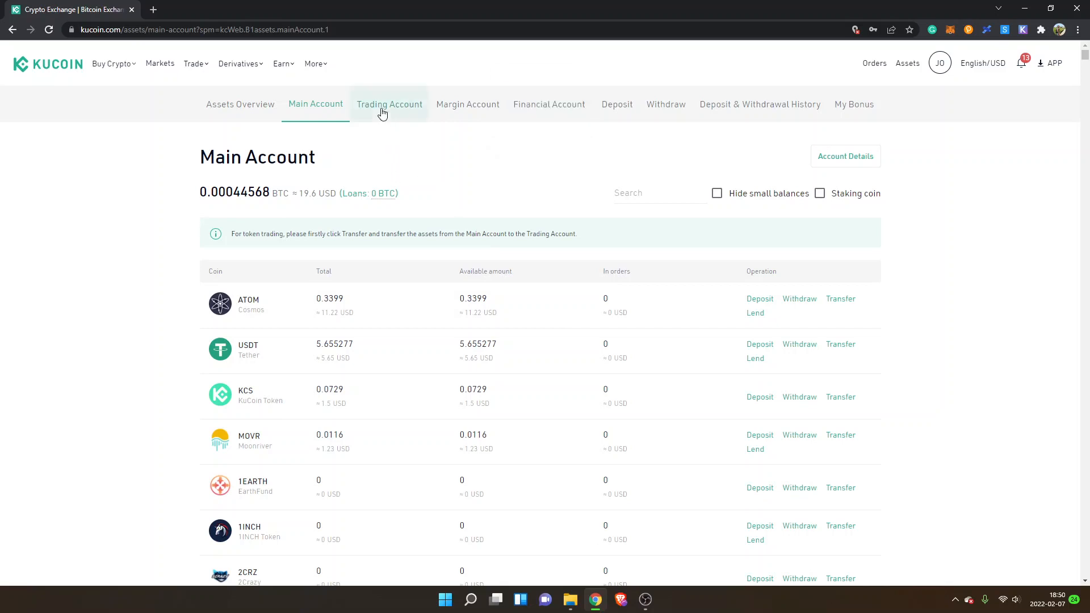
- Search the Trading Account's coin list for 'tlos'
{"action": "left_click", "coordinate": [390, 105]}
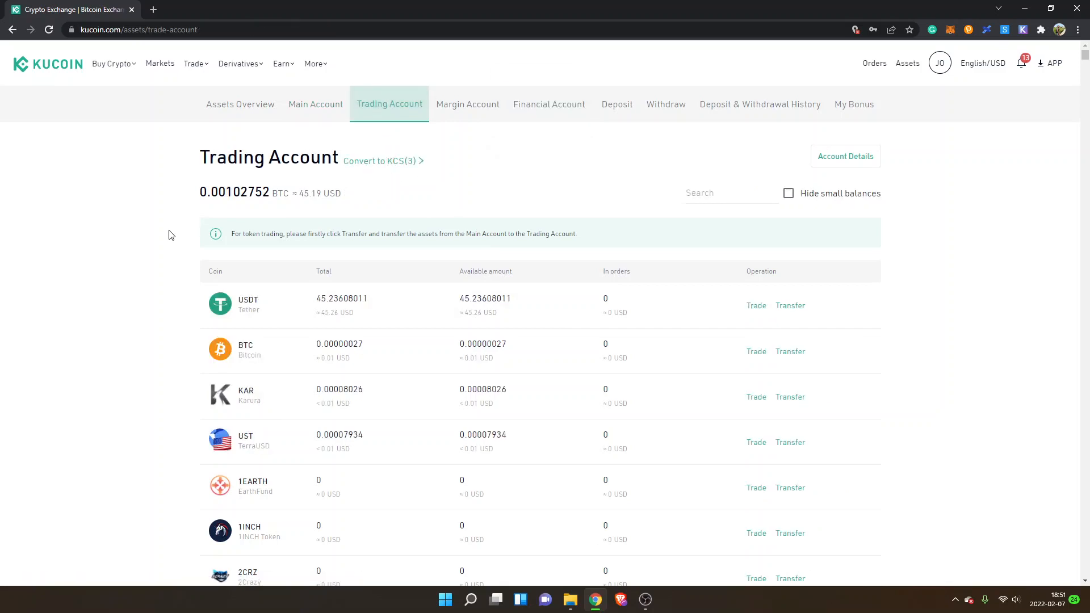
{"action": "mouse_move", "coordinate": [308, 299]}
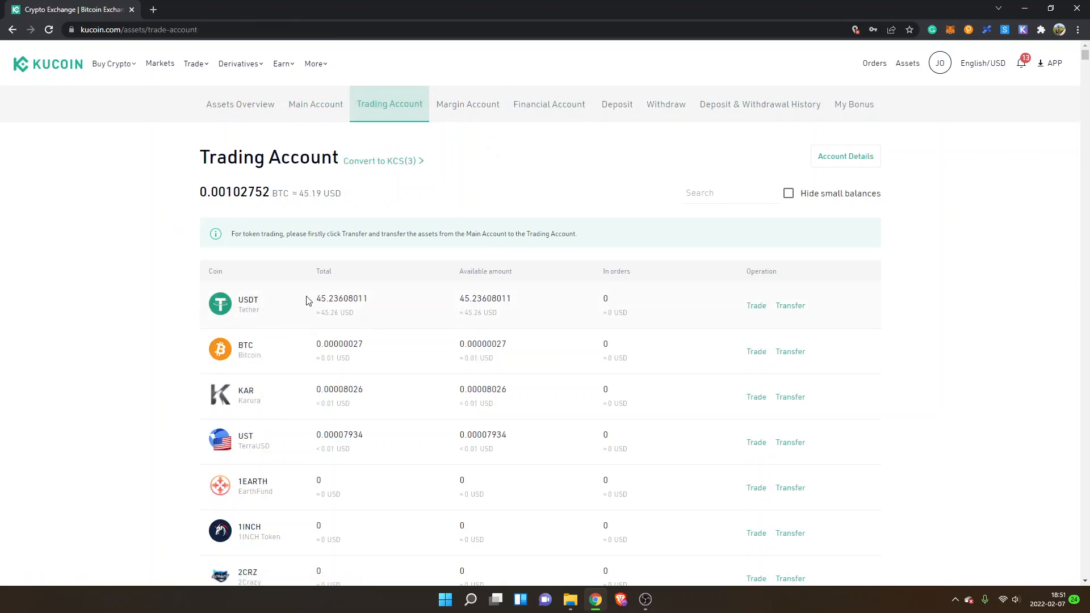
{"action": "left_click", "coordinate": [730, 193]}
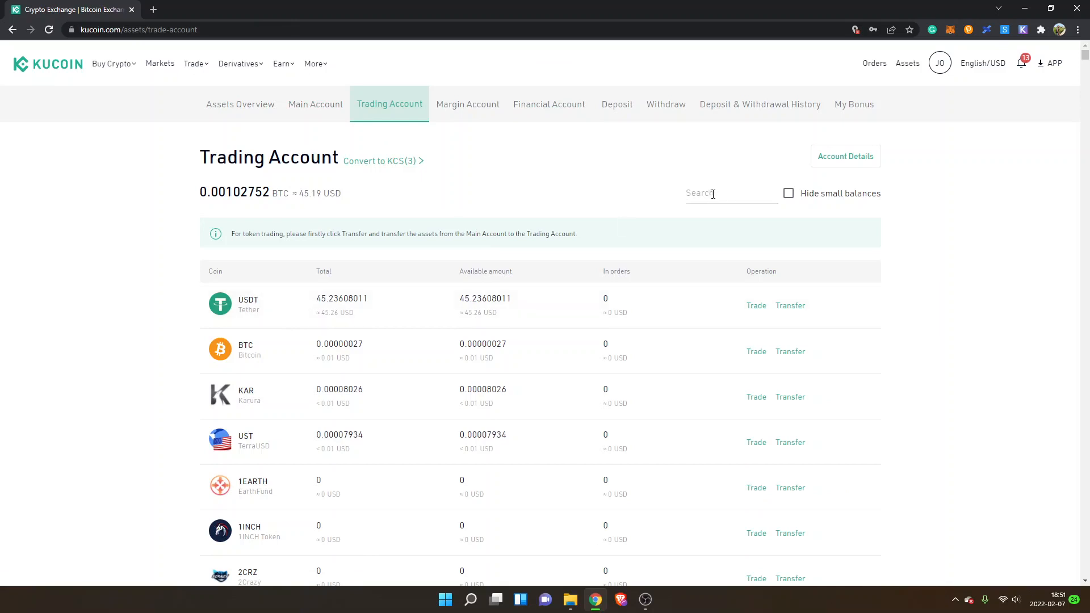
{"action": "left_click", "coordinate": [730, 193]}
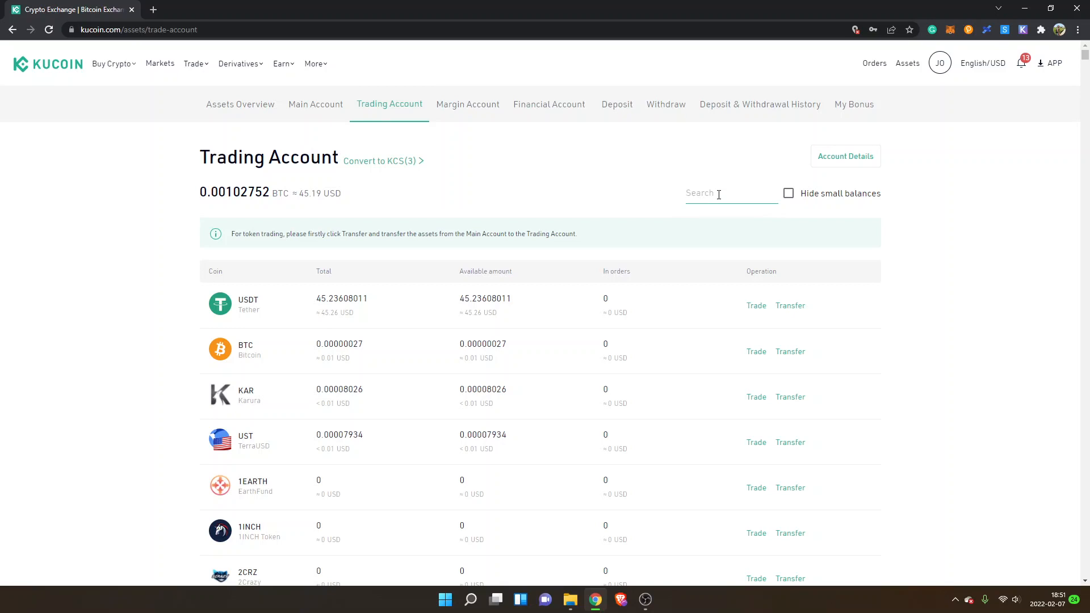
{"action": "type", "text": "tlos"}
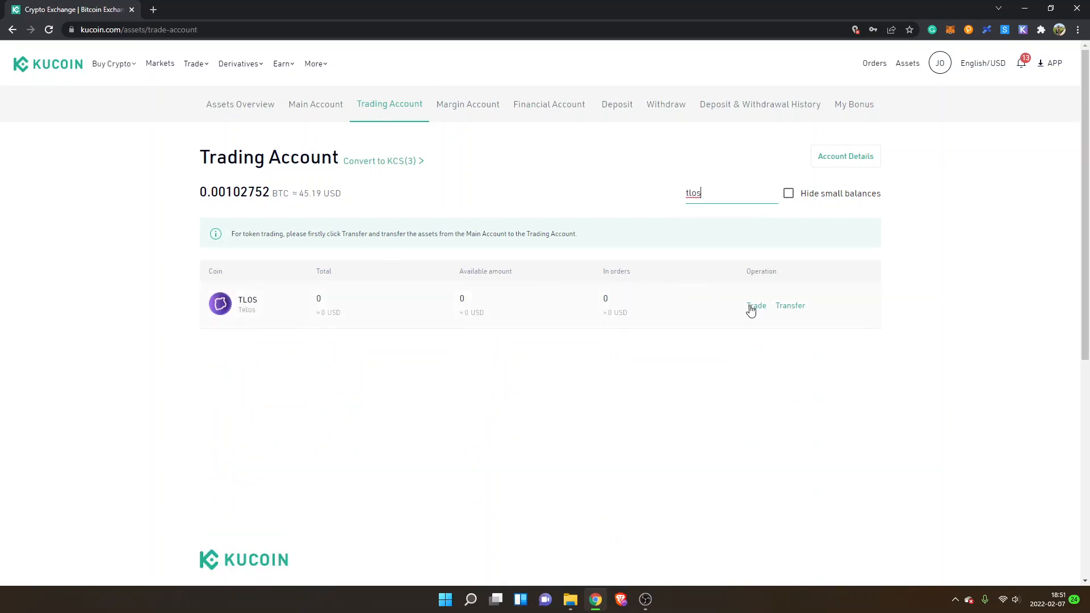
- Open the TLOS/USDT spot market from TLOS's Trade options
{"action": "left_click", "coordinate": [756, 306]}
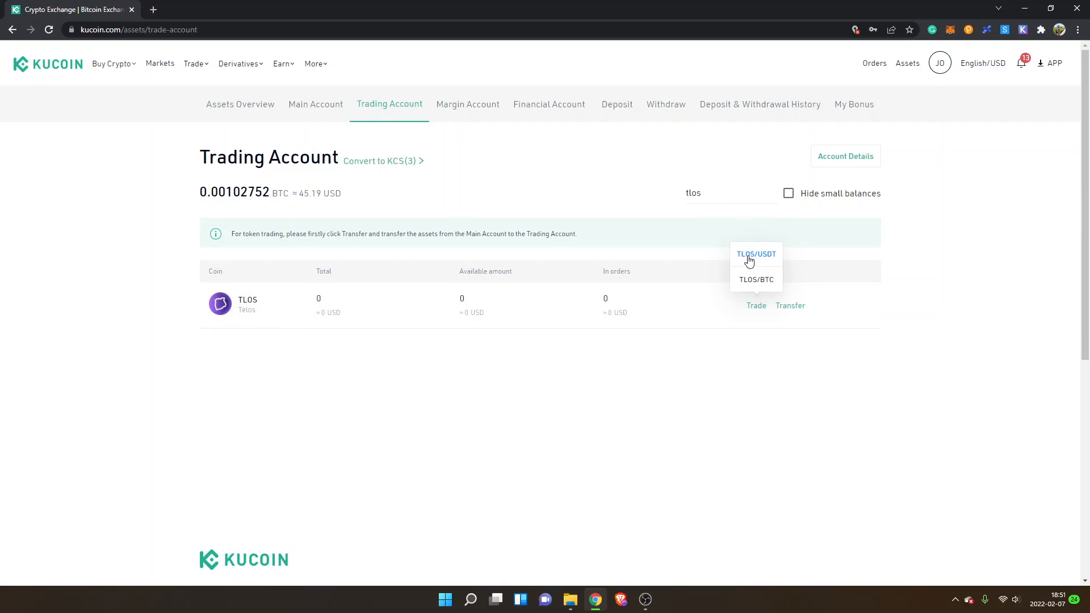
{"action": "mouse_move", "coordinate": [765, 259]}
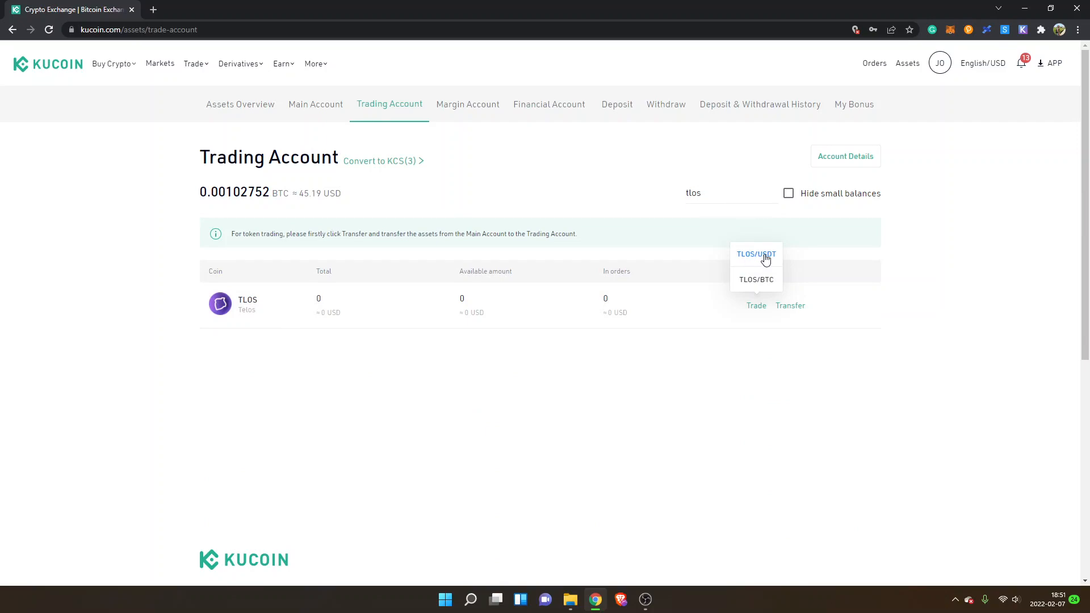
{"action": "left_click", "coordinate": [757, 254]}
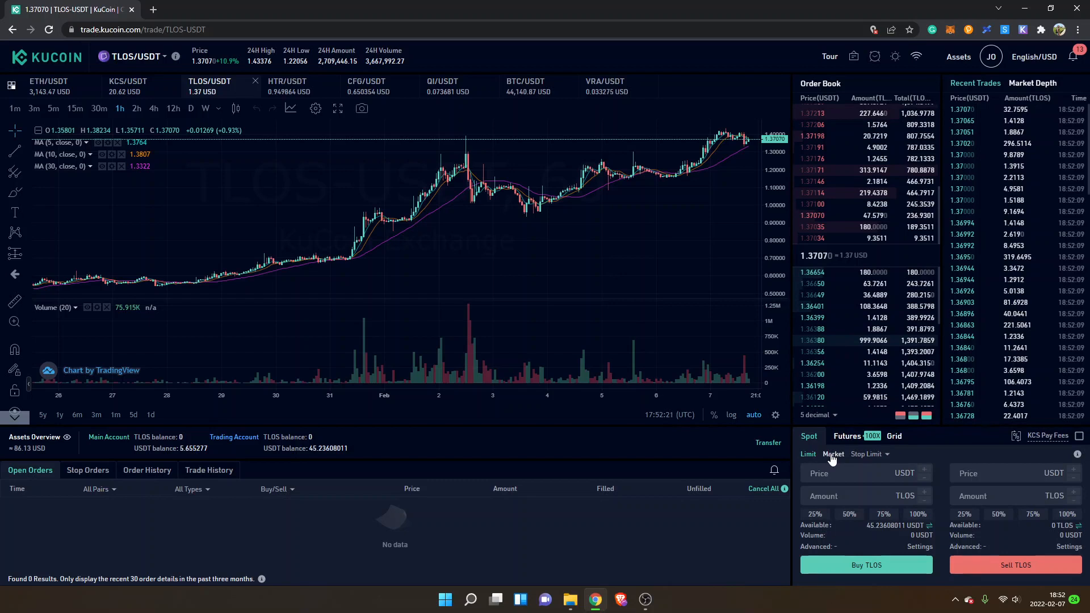
- Place a market buy of TLOS with 50% of the available USDT (about 22.6 USDT)
{"action": "left_click", "coordinate": [833, 454]}
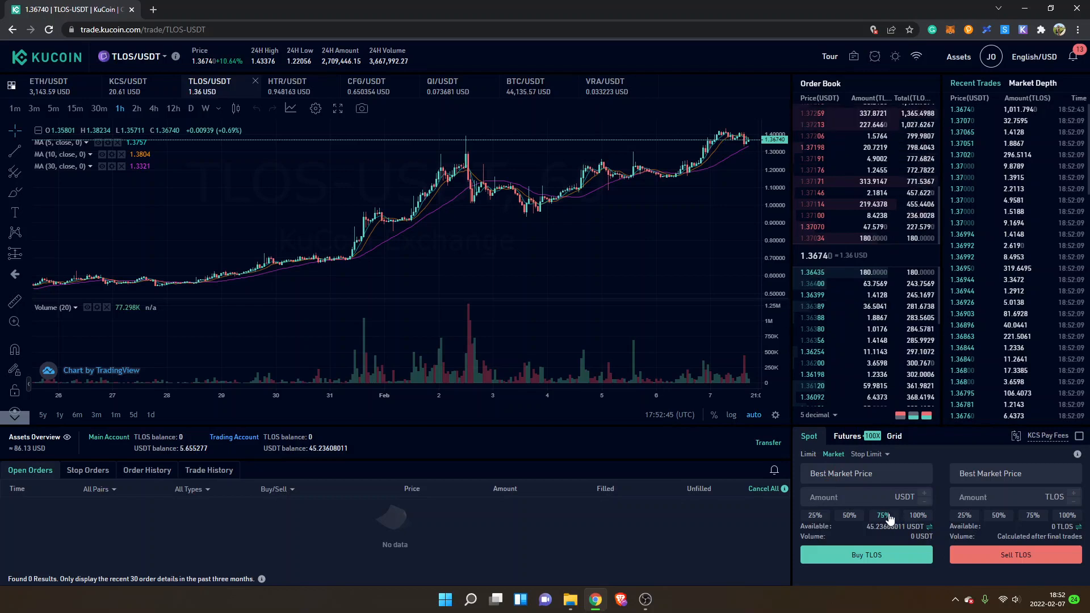
{"action": "left_click", "coordinate": [849, 515]}
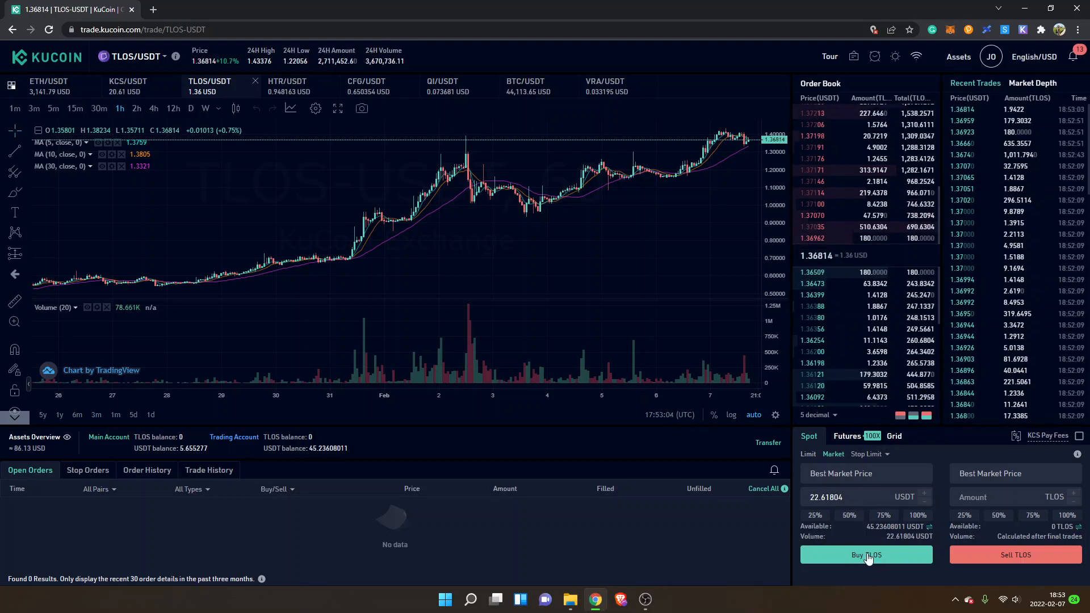
{"action": "left_click", "coordinate": [866, 556]}
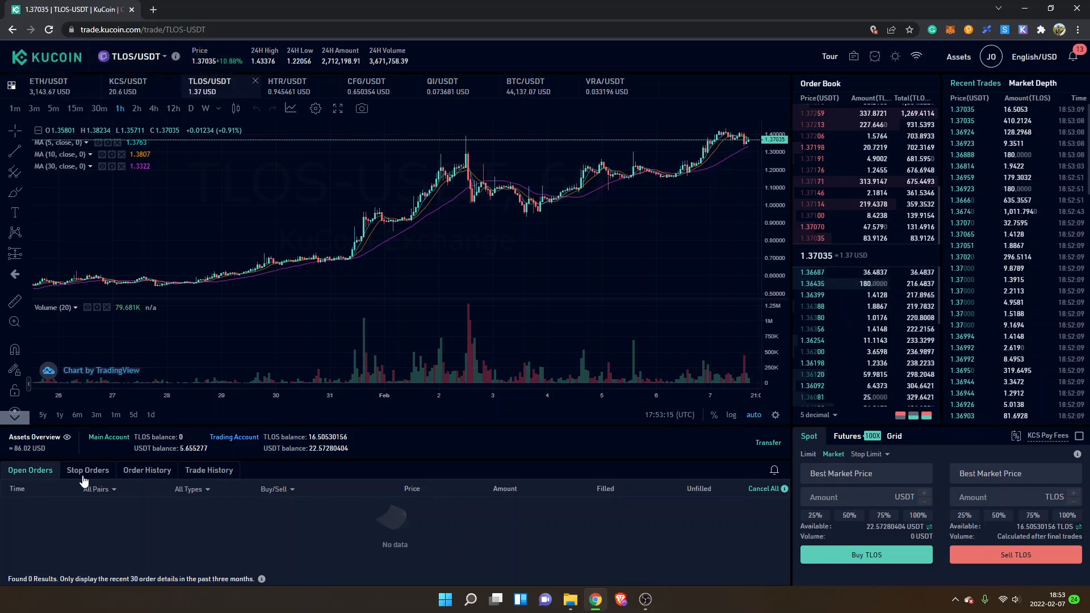
- View the completed TLOS buy in Order History, then set the sell amount to 100% (16.5053 TLOS)
{"action": "left_click", "coordinate": [146, 470]}
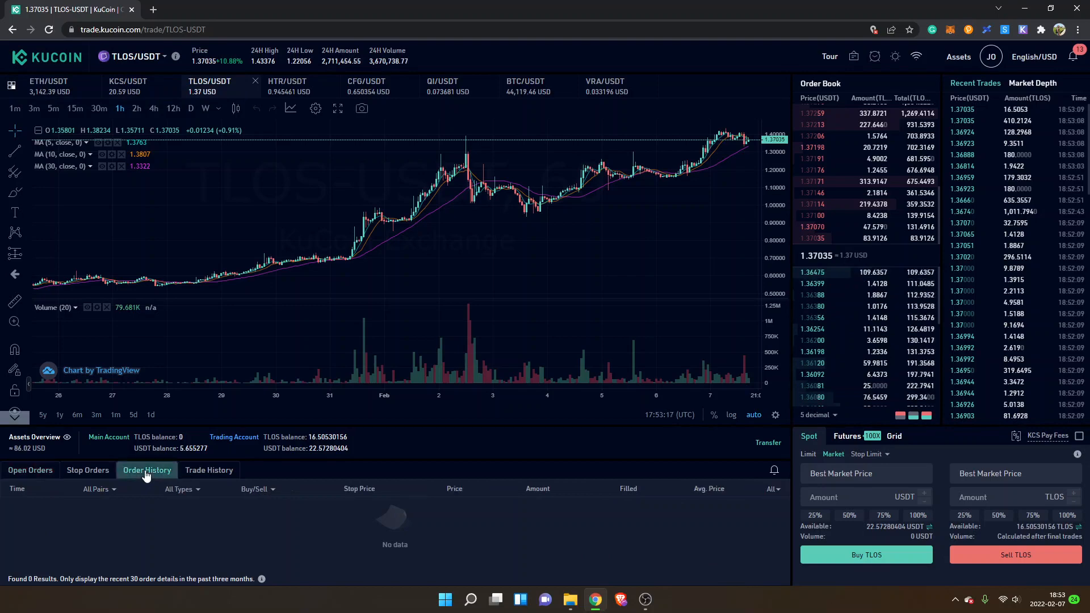
{"action": "left_click", "coordinate": [147, 471]}
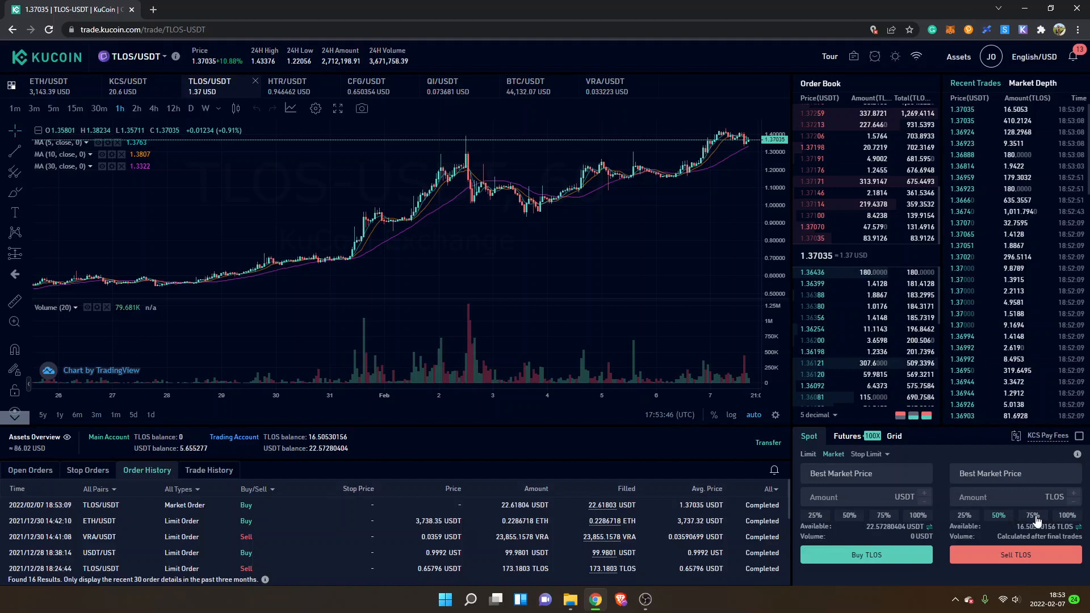
{"action": "left_click", "coordinate": [1067, 516]}
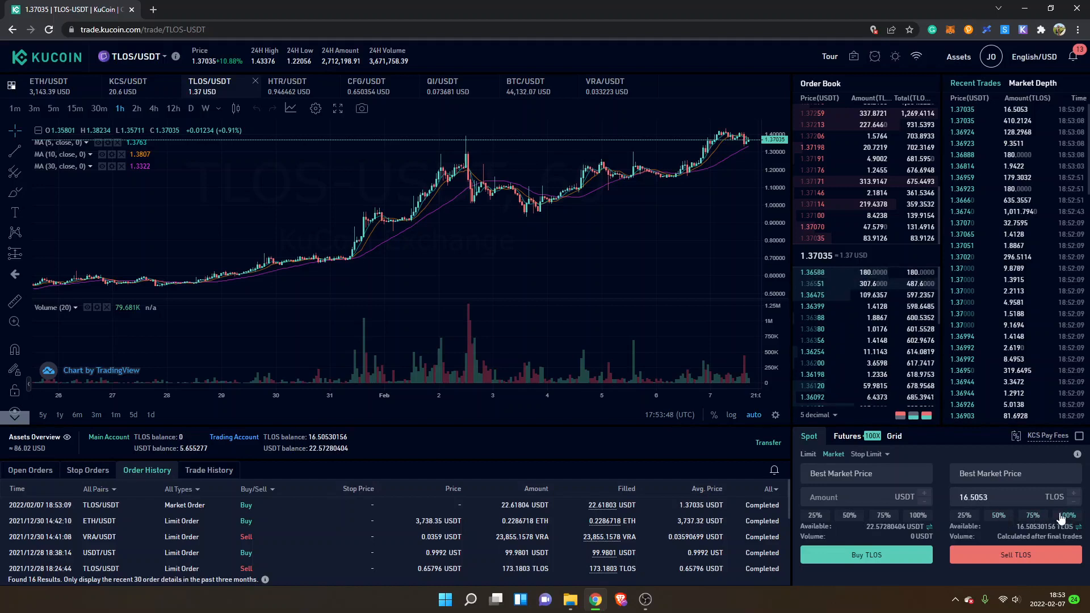